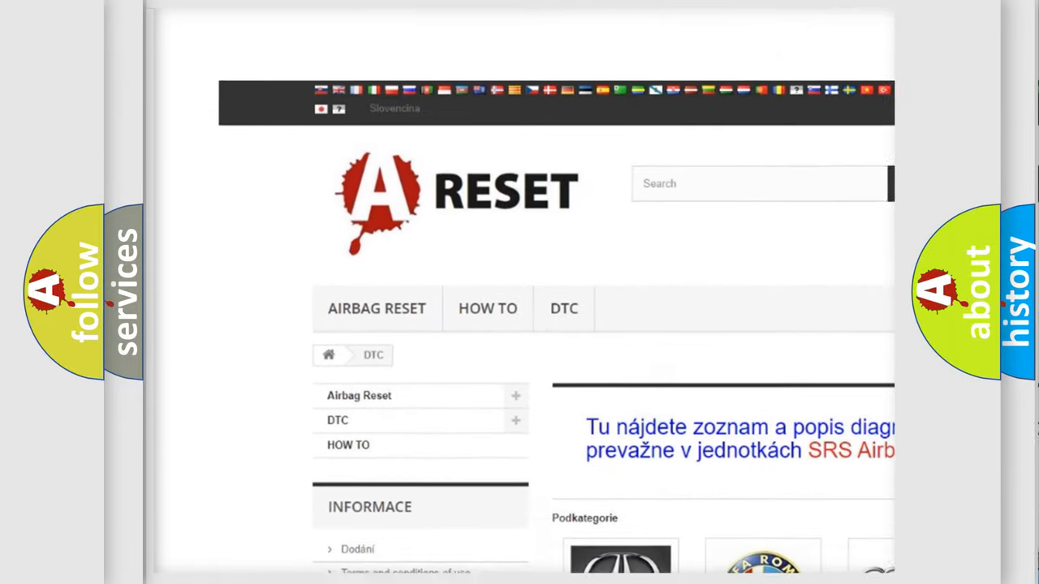
Scroll the DTC categories to the DODGE DTC tile, open it, and browse the Dodge code list.
scroll(down, 3)
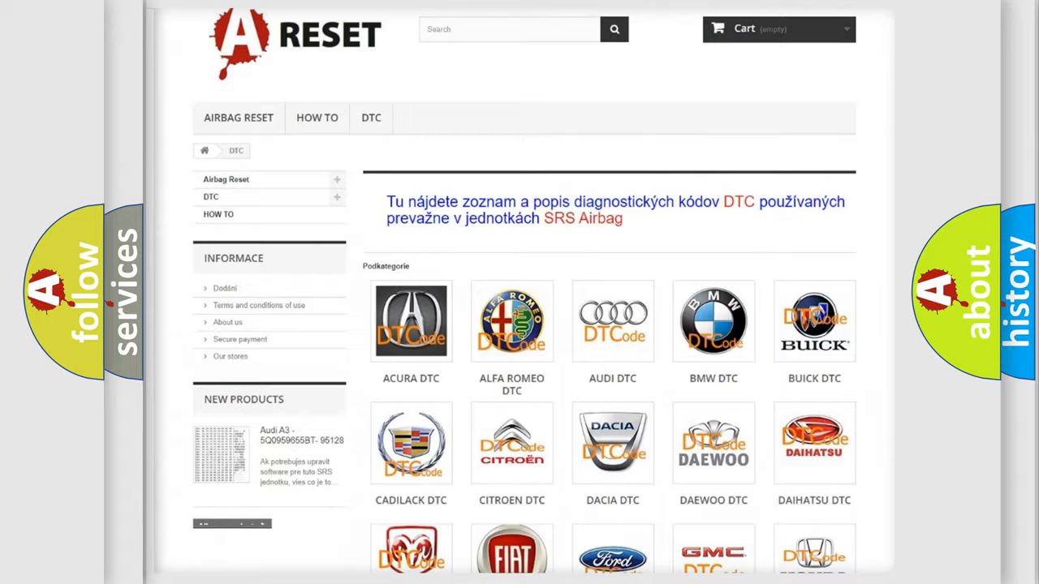
scroll(down, 3)
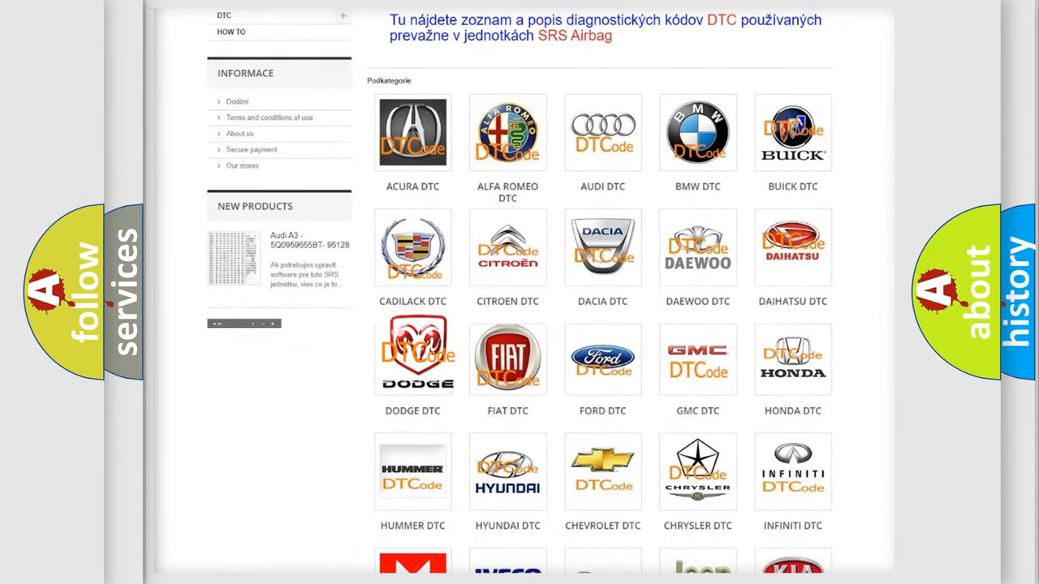
click(413, 359)
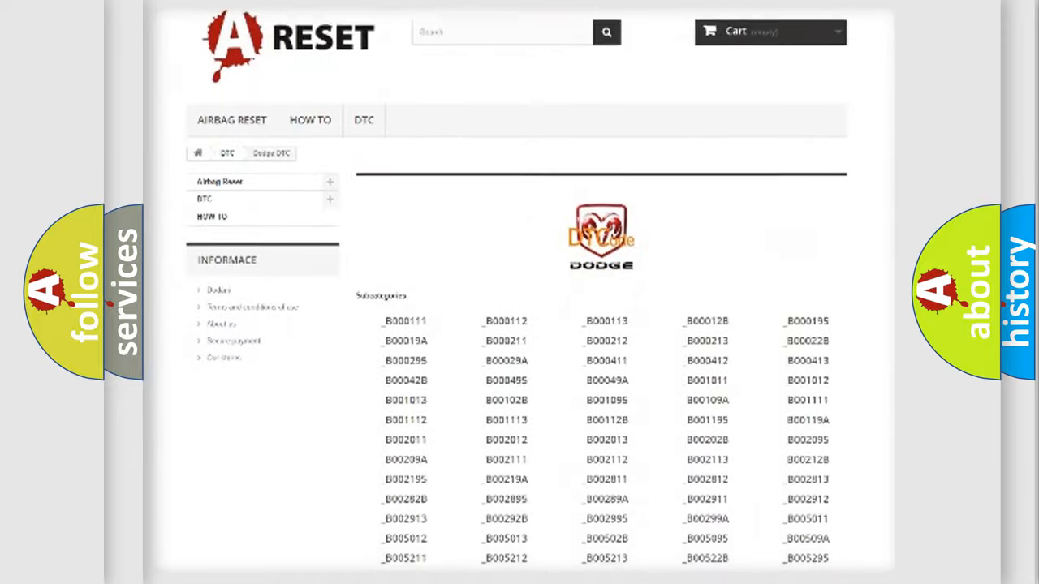
scroll(down, 3)
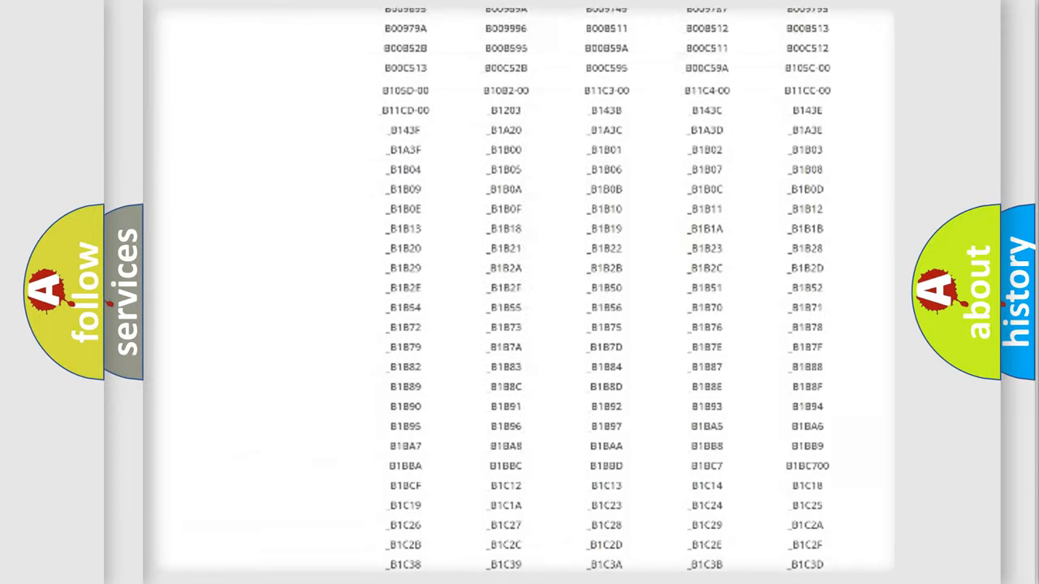